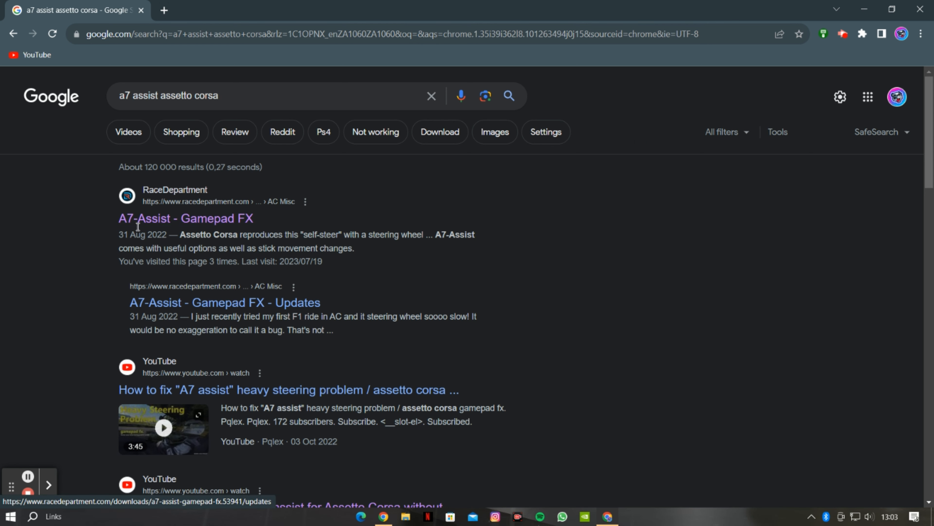
Open the RaceDepartment A7-Assist Gamepad FX result from the Google search
{"action": "left_click", "coordinate": [185, 218]}
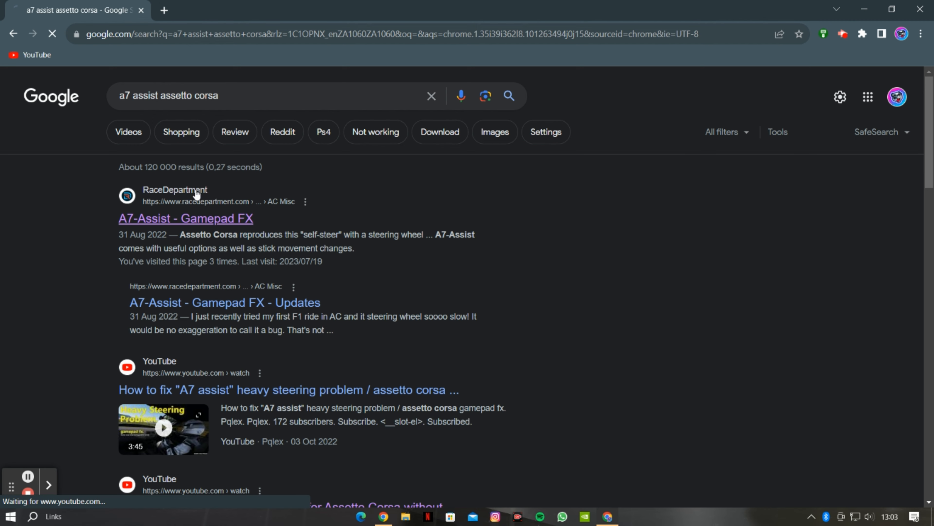
Download A7-Assist_v1.0.1.zip from the mod page and minimize Chrome to the desktop
{"action": "left_click", "coordinate": [185, 218]}
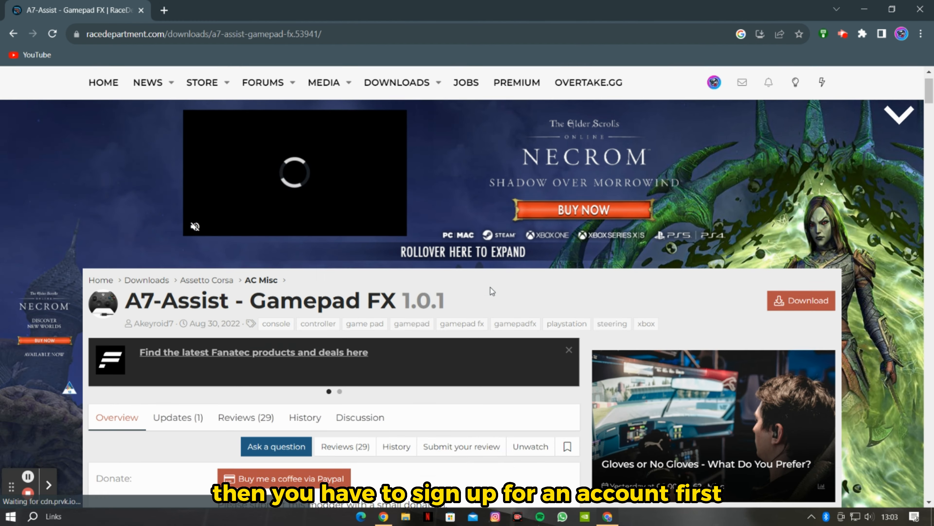
{"action": "scroll", "scroll_direction": "down", "scroll_amount": 3}
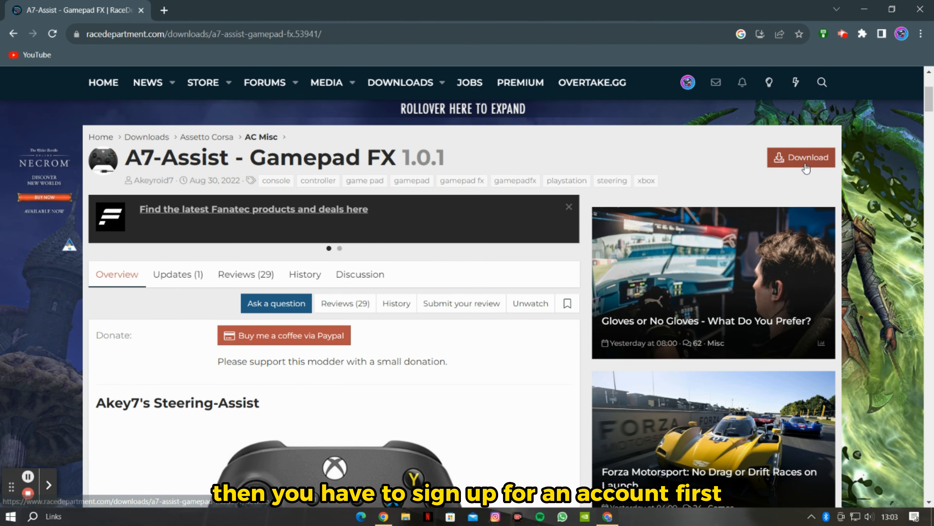
{"action": "left_click", "coordinate": [801, 157]}
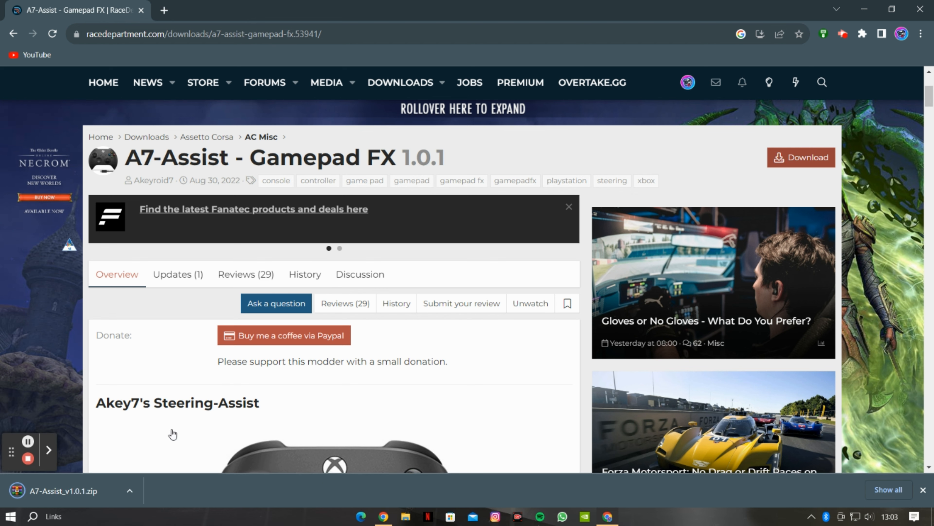
{"action": "mouse_move", "coordinate": [208, 454]}
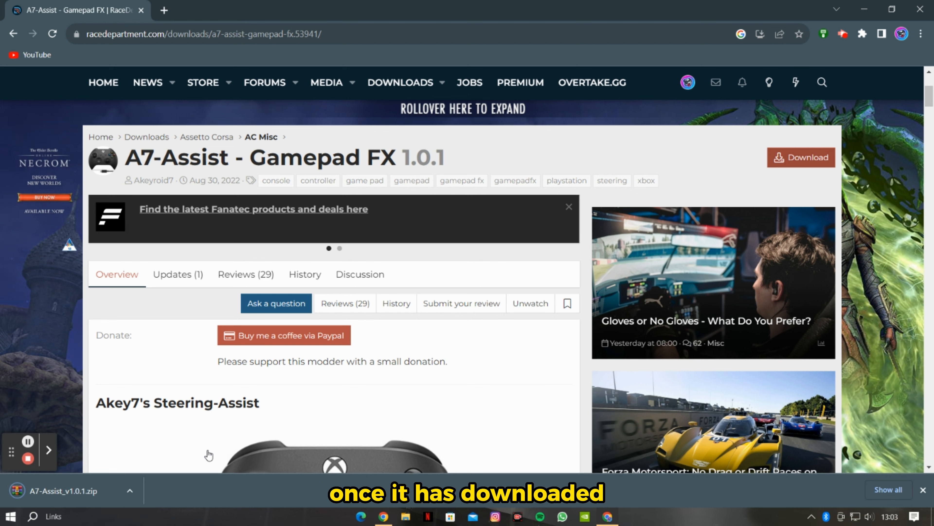
{"action": "scroll", "scroll_direction": "down", "scroll_amount": 3}
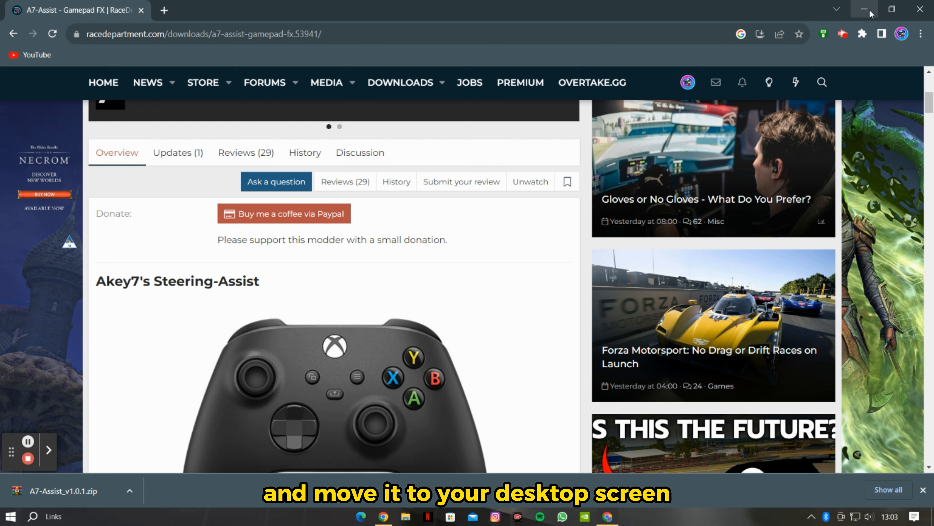
{"action": "left_click", "coordinate": [869, 10]}
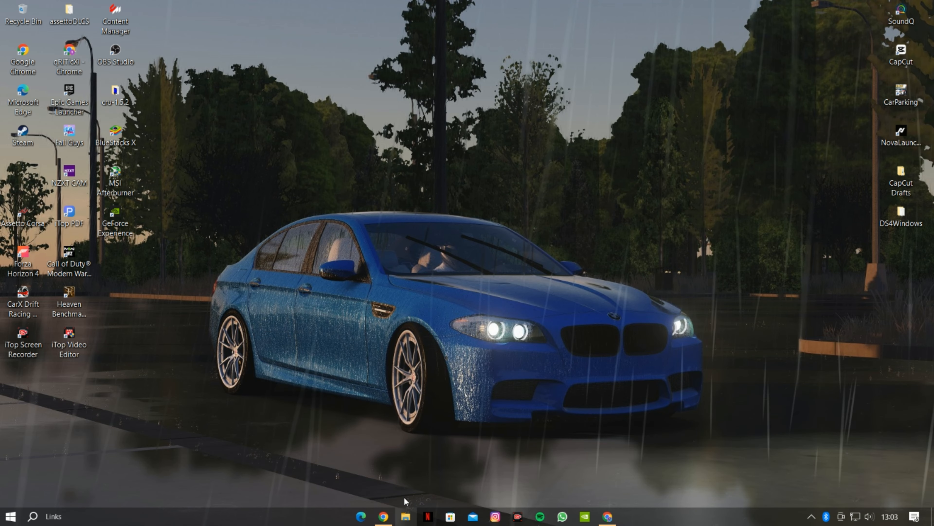
Extract A7-Assist_v1.0.1.zip in Downloads and move the extracted folder to the desktop
{"action": "left_click", "coordinate": [404, 517]}
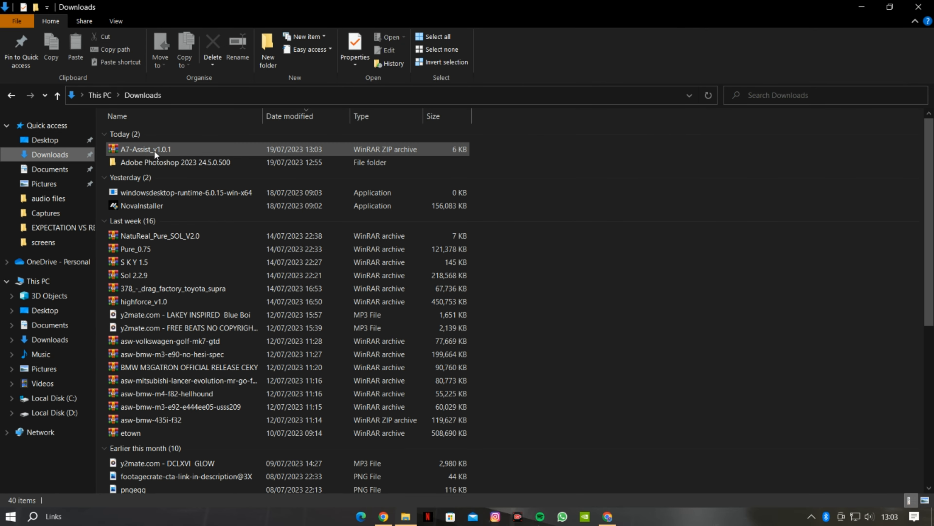
{"action": "right_click", "coordinate": [145, 149]}
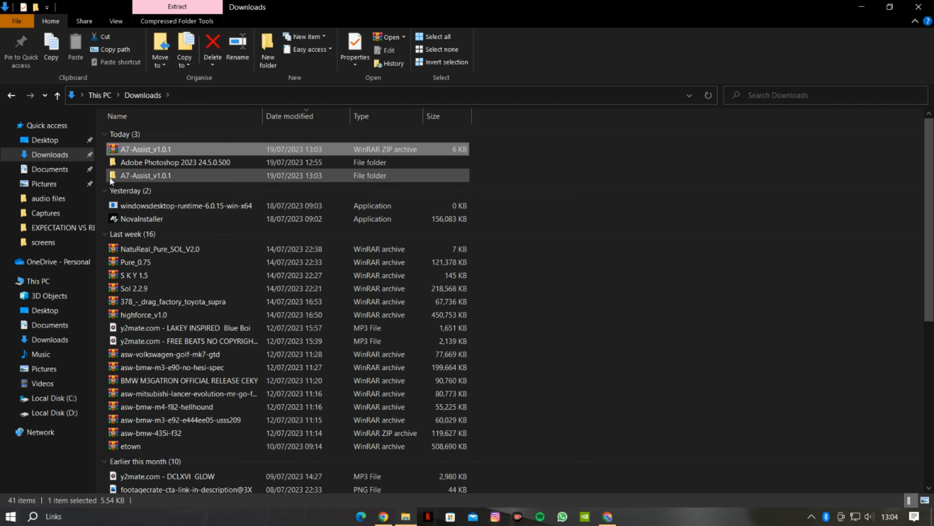
{"action": "mouse_move", "coordinate": [174, 175]}
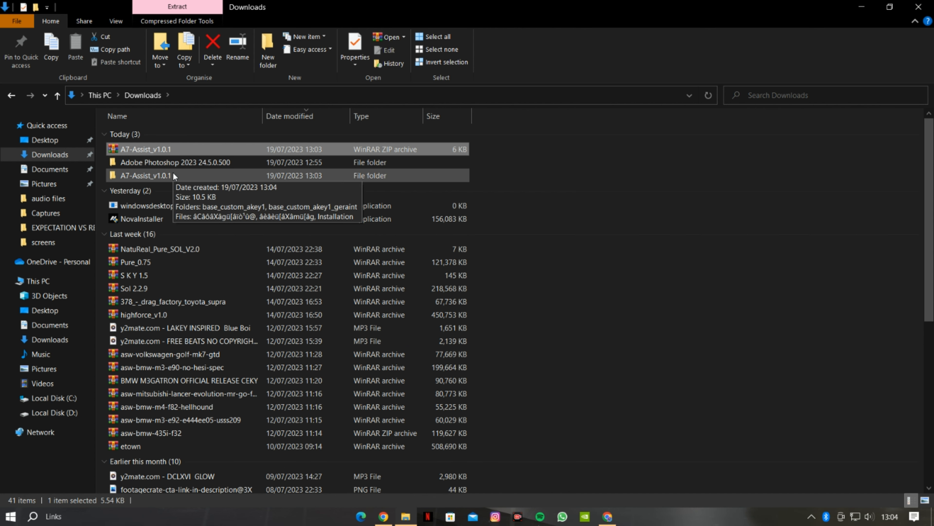
{"action": "double_click", "coordinate": [155, 175]}
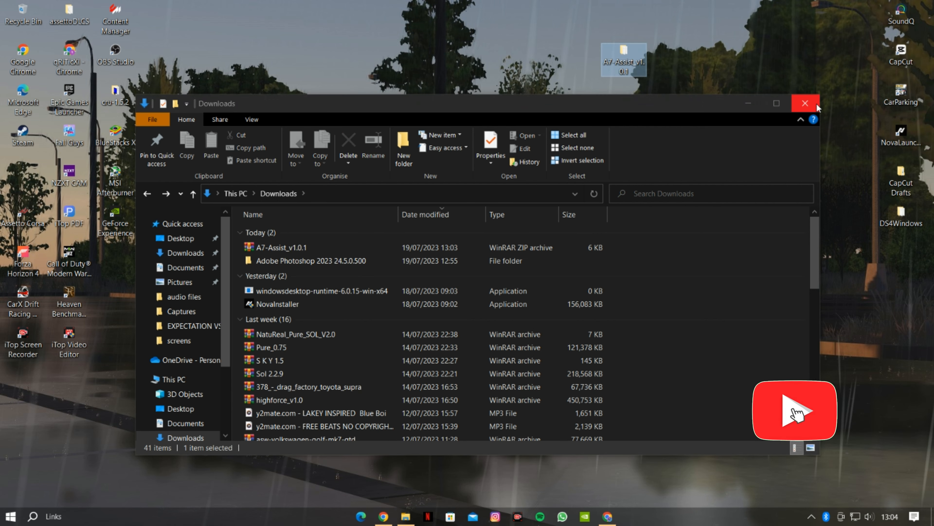
Close Downloads and inspect the A7-Assist_v1.0.1 folder's base_custom subfolders on the desktop
{"action": "left_click", "coordinate": [805, 103]}
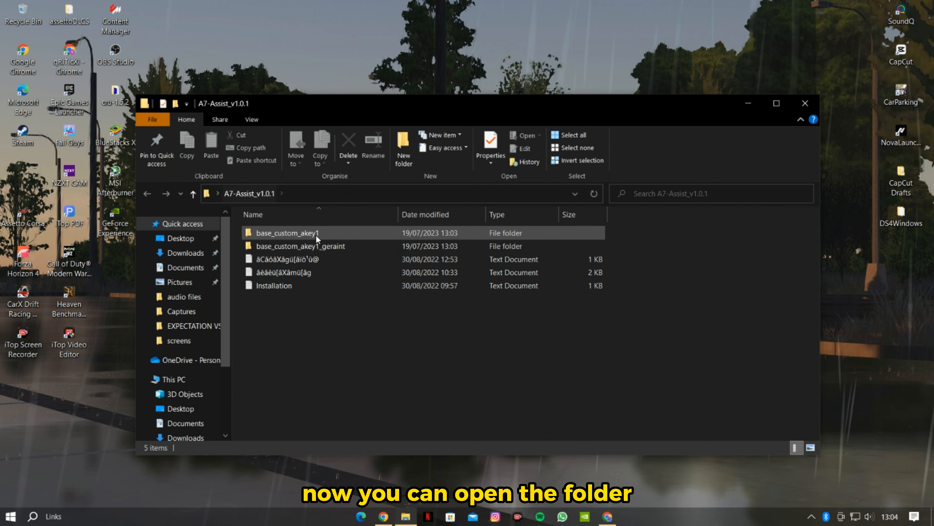
{"action": "left_click", "coordinate": [300, 245]}
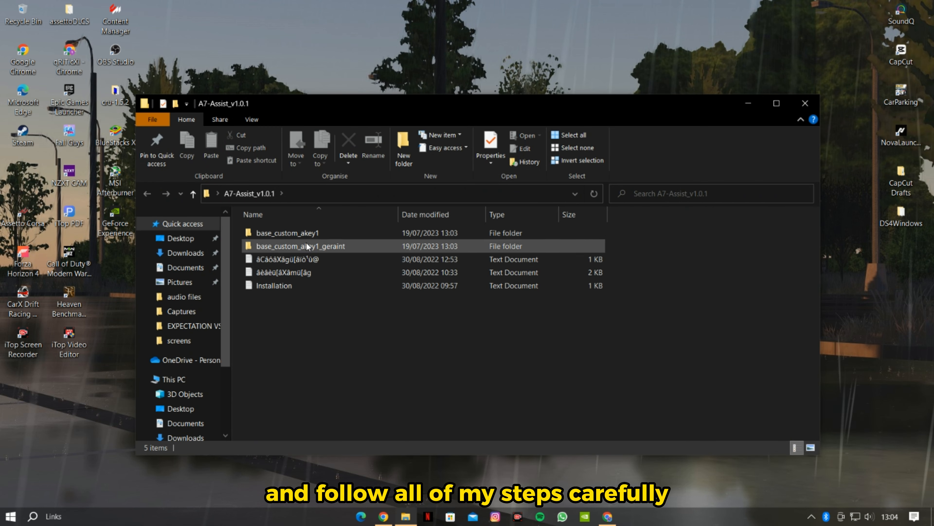
{"action": "double_click", "coordinate": [293, 232]}
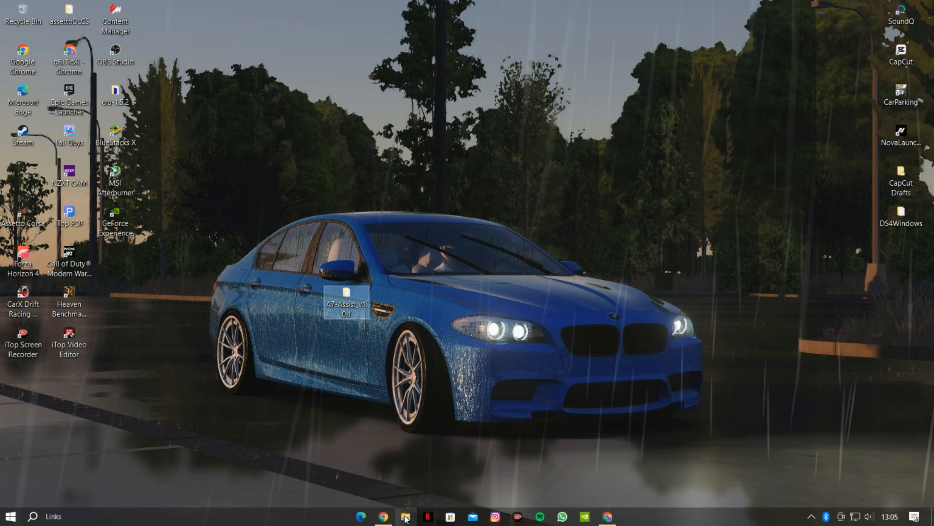
Navigate File Explorer to D:\SteamLibrary\steamapps\common\assettocorsa
{"action": "left_click", "coordinate": [406, 516]}
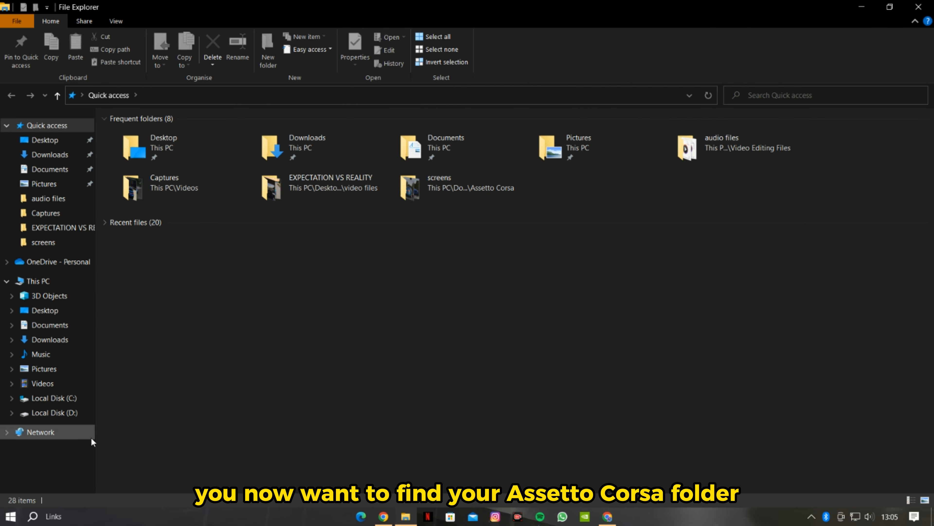
{"action": "left_click", "coordinate": [49, 413]}
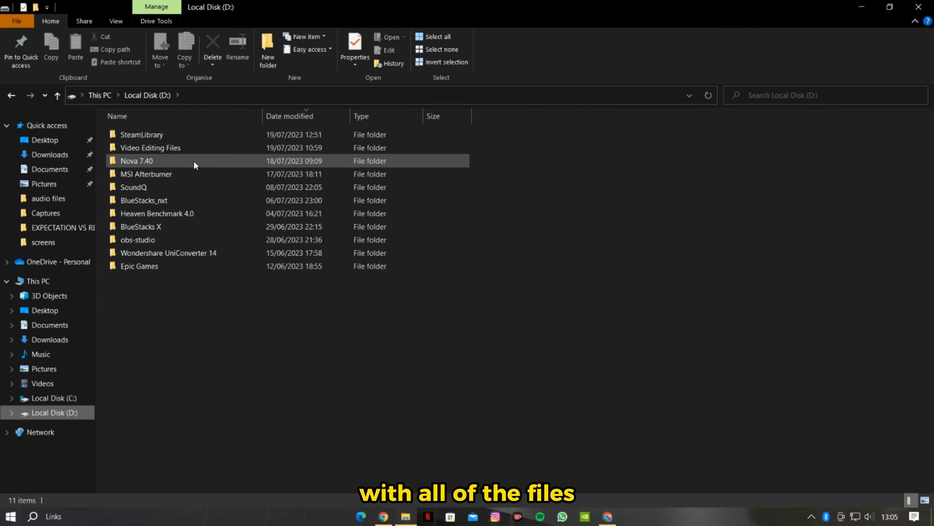
{"action": "double_click", "coordinate": [142, 134]}
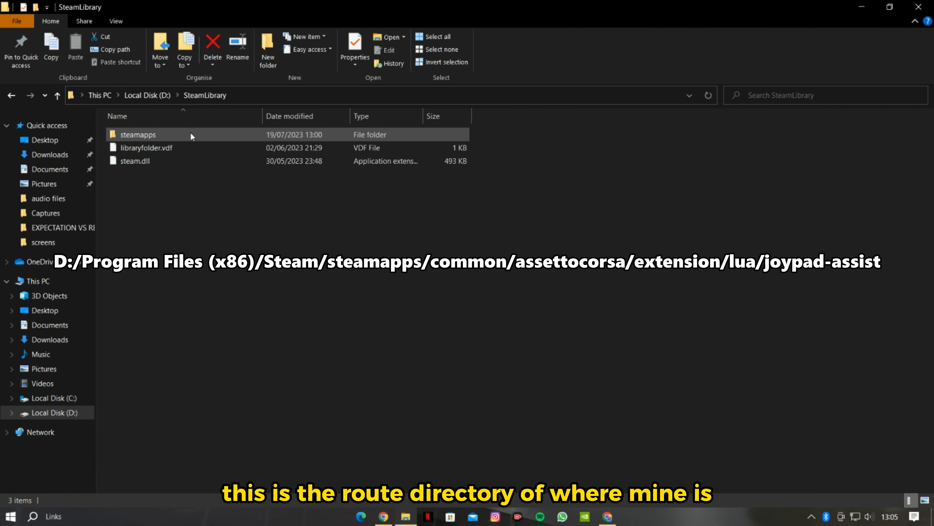
{"action": "double_click", "coordinate": [138, 134]}
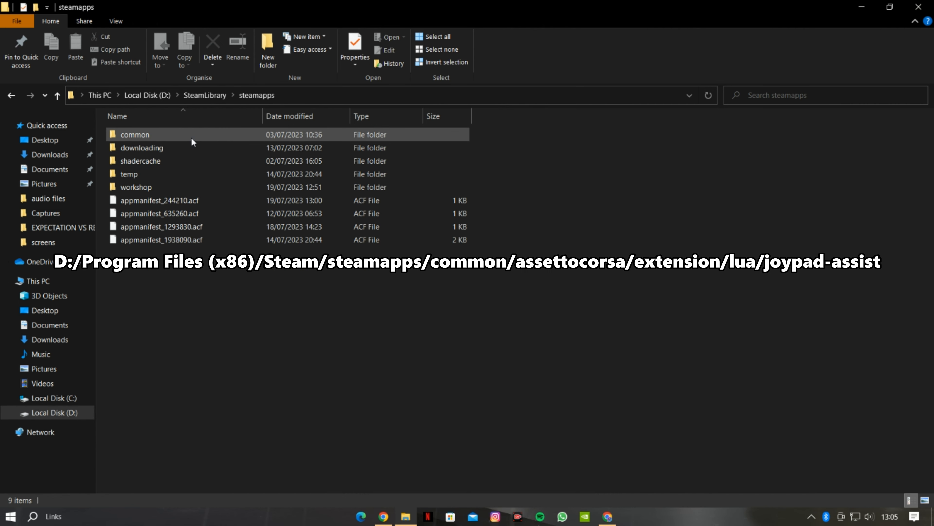
{"action": "left_click", "coordinate": [135, 134]}
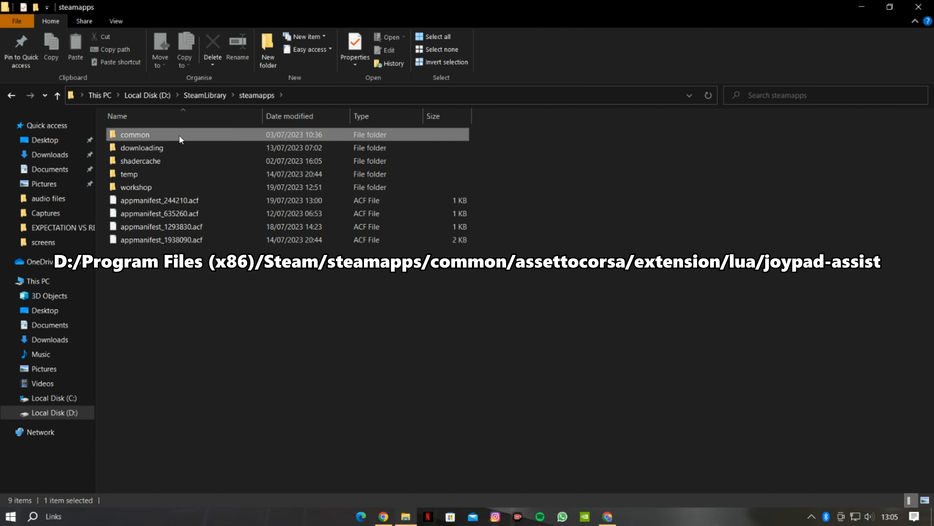
{"action": "double_click", "coordinate": [135, 134]}
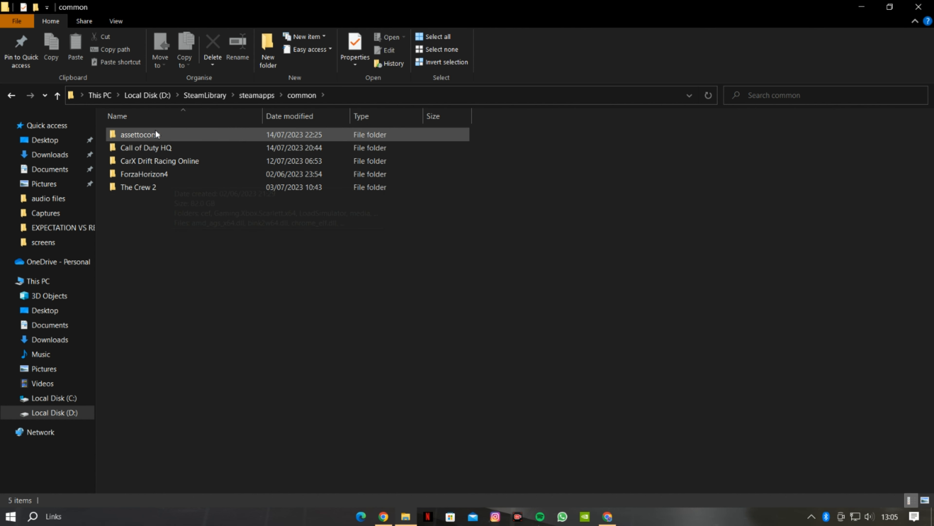
{"action": "double_click", "coordinate": [139, 135]}
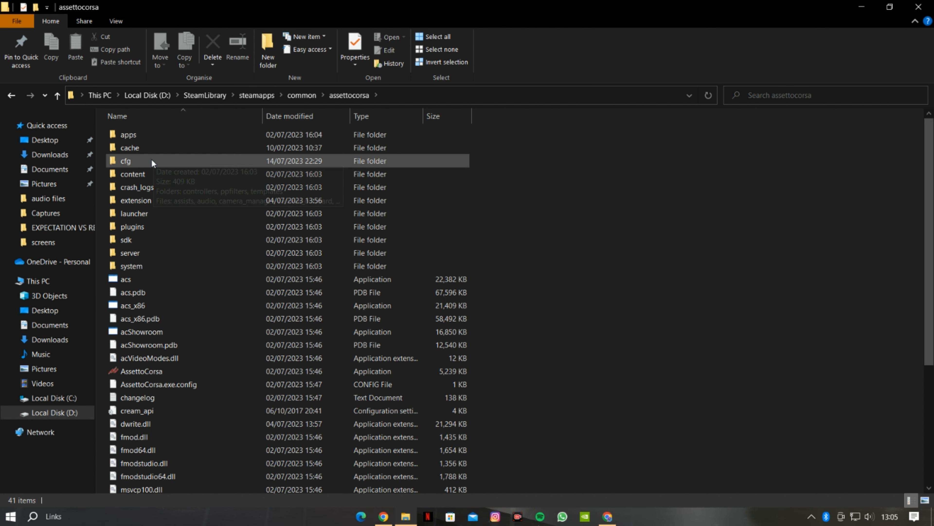
{"action": "mouse_move", "coordinate": [155, 191]}
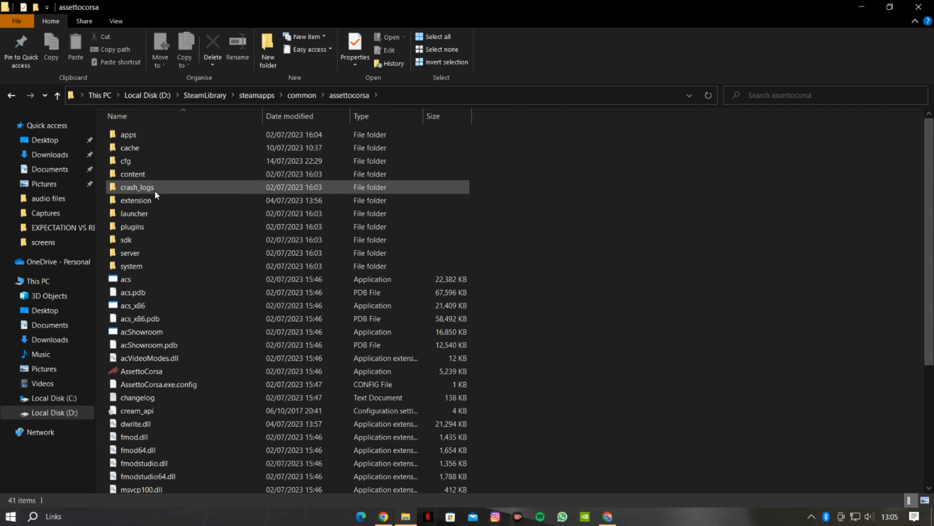
Open the extension\lua folder inside the Assetto Corsa install
{"action": "double_click", "coordinate": [135, 200]}
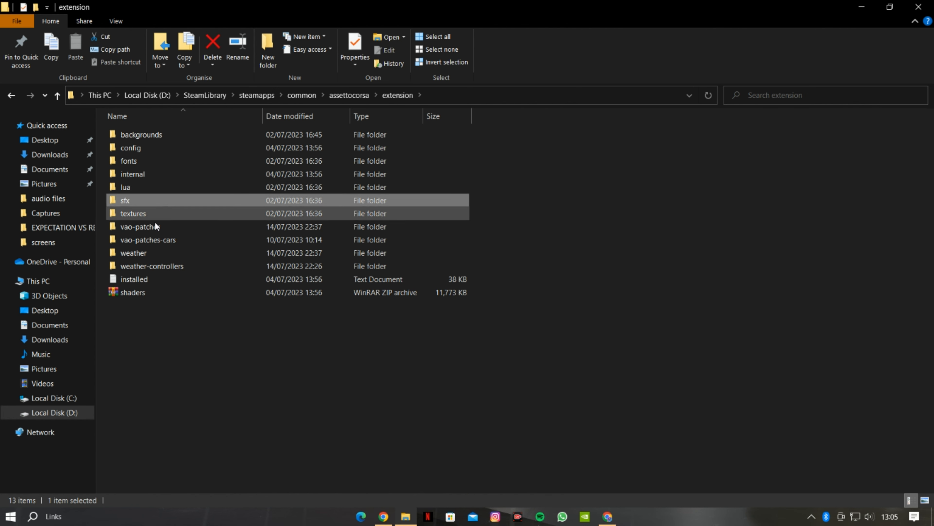
{"action": "left_click", "coordinate": [167, 200]}
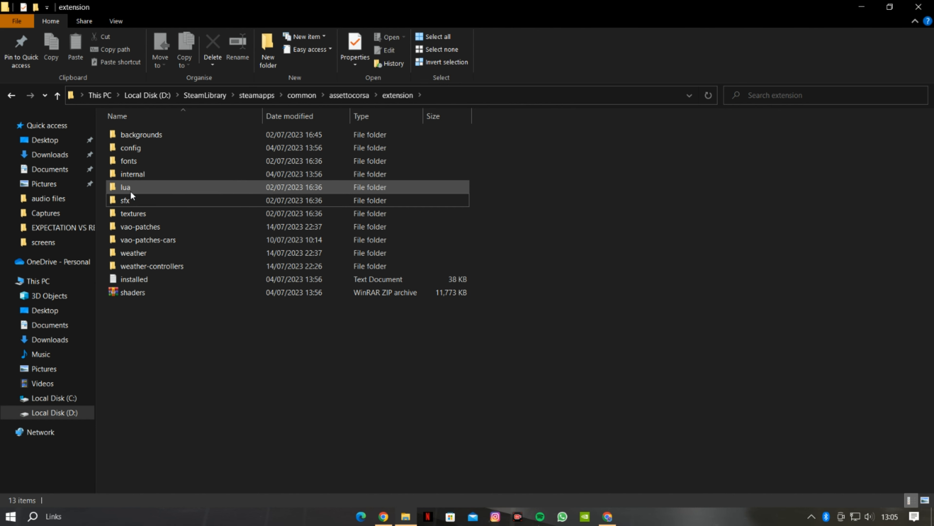
{"action": "double_click", "coordinate": [126, 187]}
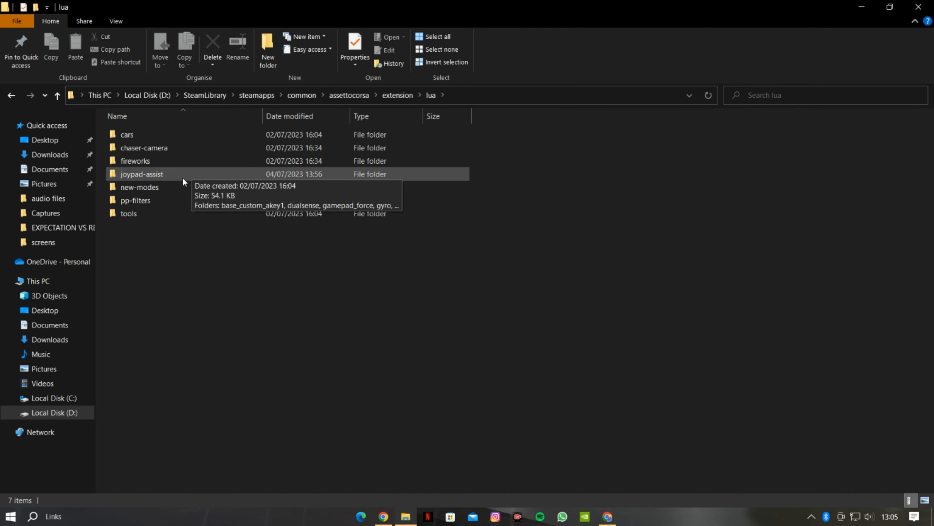
Open the joypad-assist folder listing base_custom_akey1, dualsense, gamepad_force, gyro and mobile
{"action": "double_click", "coordinate": [141, 173]}
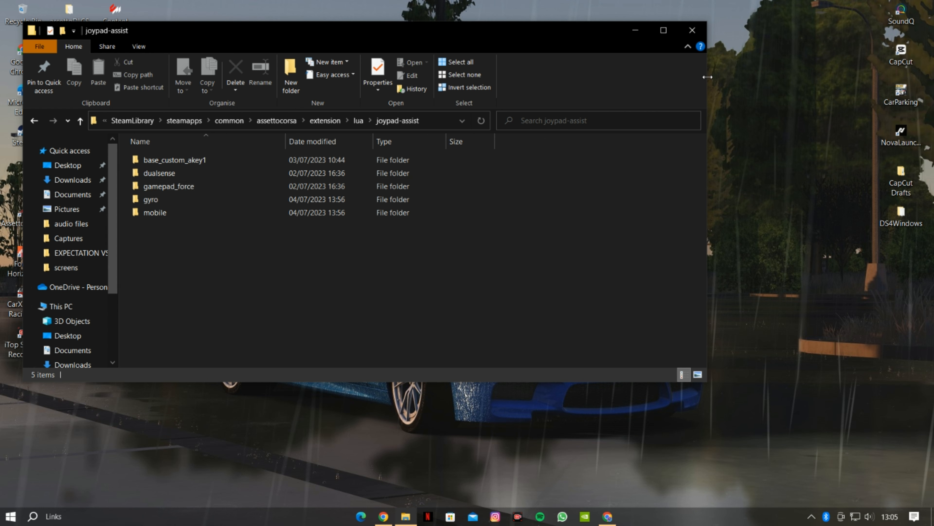
Copy both base_custom_akey1 folders from A7-Assist_v1.0.1 into joypad-assist, replacing existing files
{"action": "left_click_drag", "start_coordinate": [706, 77], "coordinate": [357, 77]}
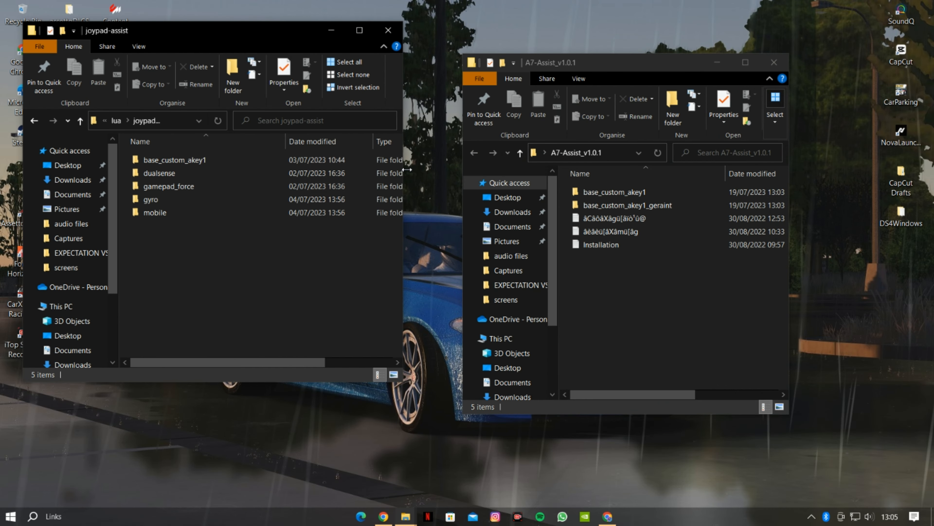
{"action": "left_click", "coordinate": [627, 205]}
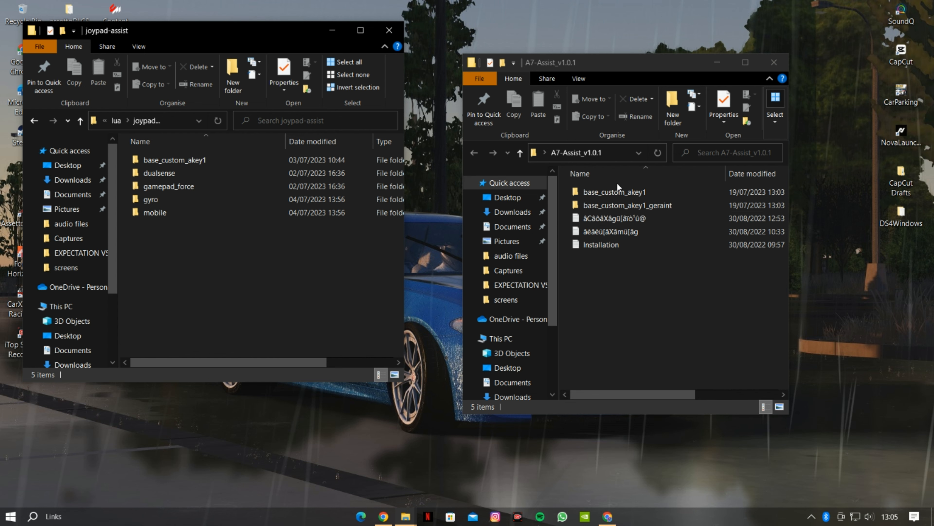
{"action": "left_click", "coordinate": [614, 191]}
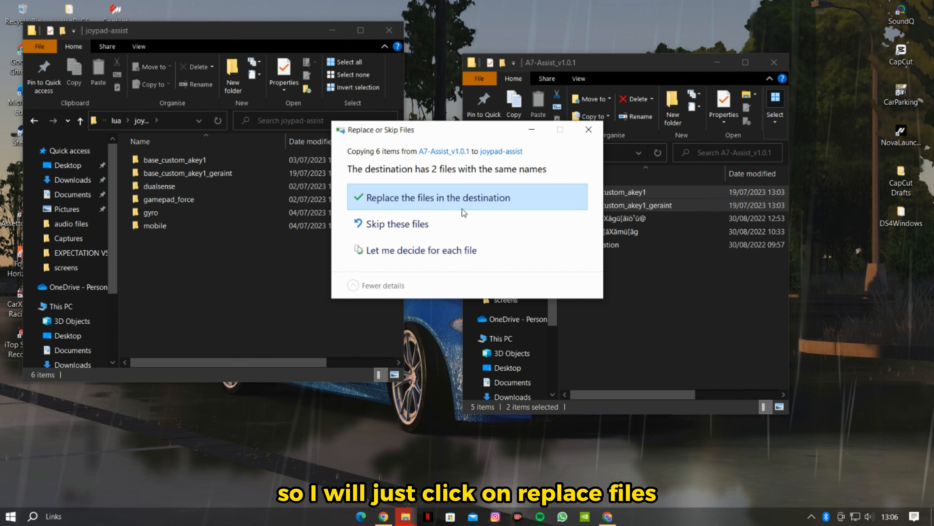
{"action": "left_click", "coordinate": [438, 197]}
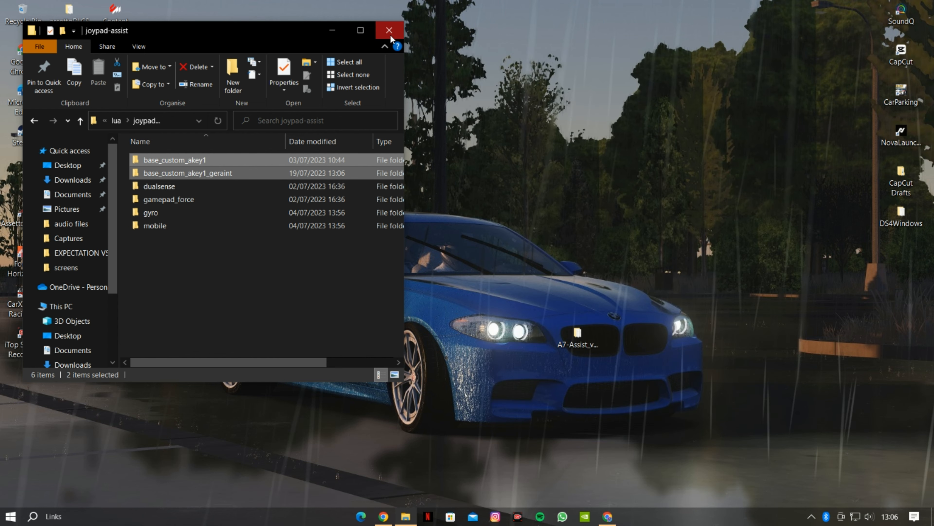
Close the joypad-assist window and launch Content Manager from its desktop shortcut
{"action": "left_click", "coordinate": [388, 30]}
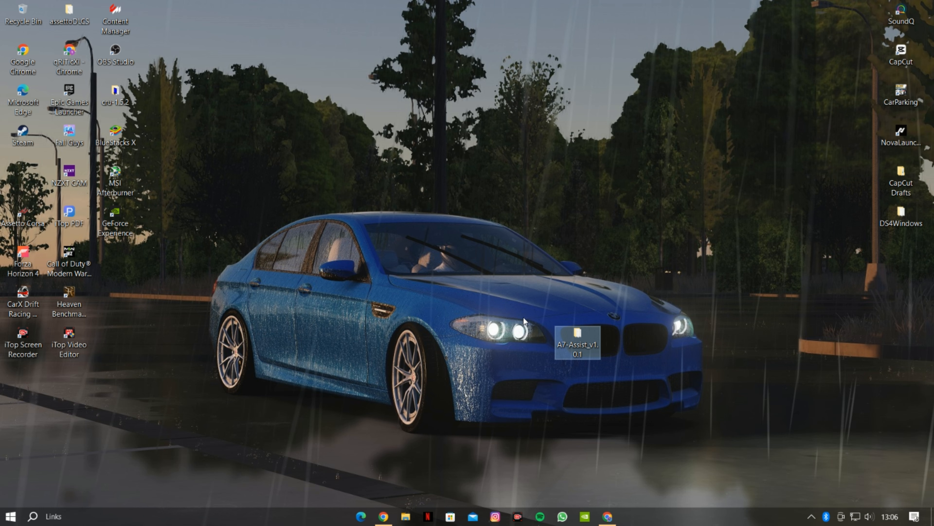
{"action": "left_click", "coordinate": [114, 18]}
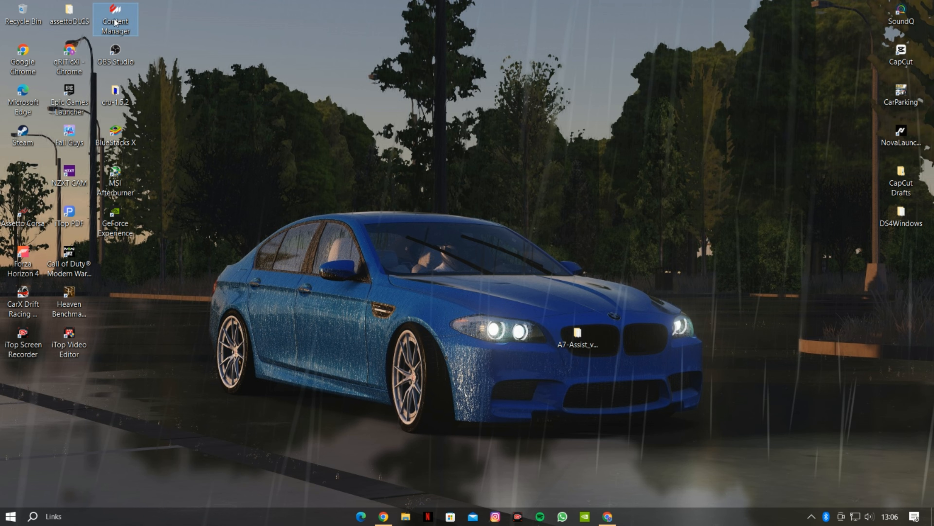
{"action": "mouse_move", "coordinate": [115, 19]}
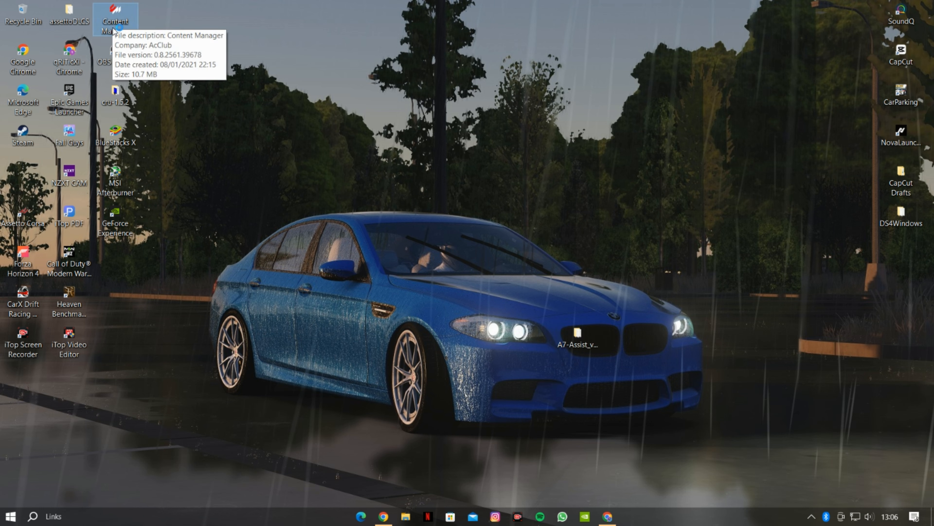
{"action": "double_click", "coordinate": [114, 15]}
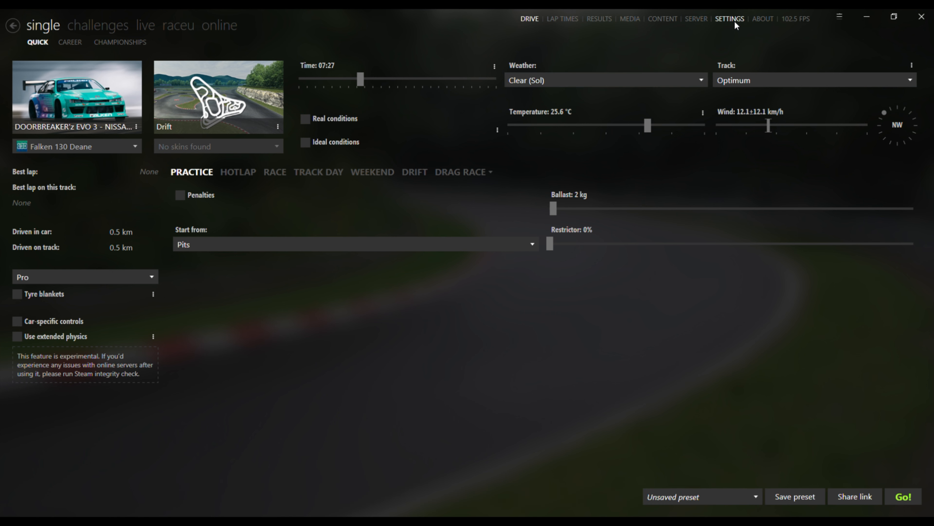
In Custom Shaders Patch Gamepad FX settings, switch the script from Gamepad Force to A7-Assist
{"action": "left_click", "coordinate": [729, 18]}
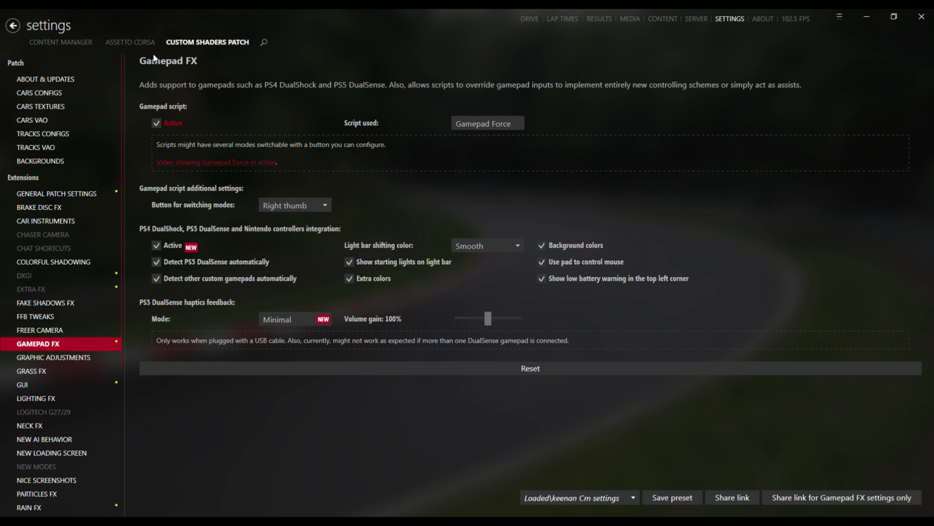
{"action": "left_click", "coordinate": [45, 79]}
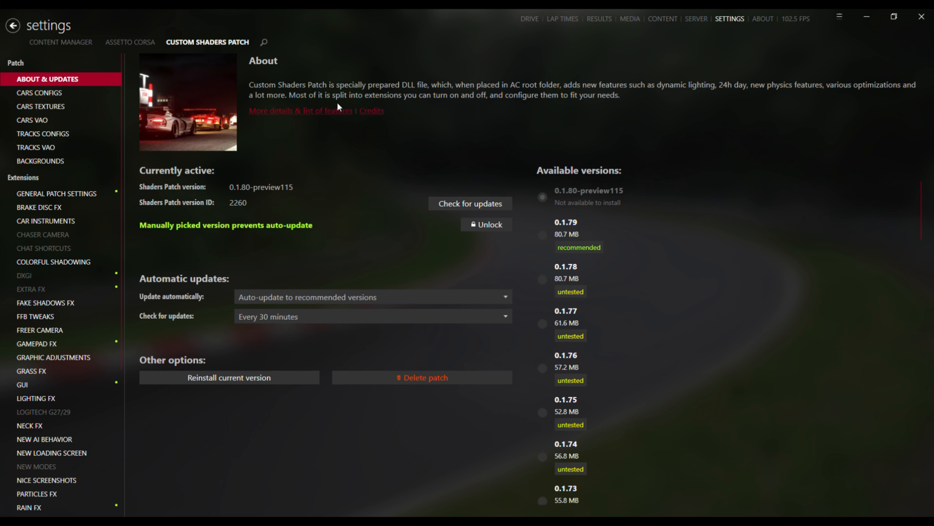
{"action": "mouse_move", "coordinate": [227, 64]}
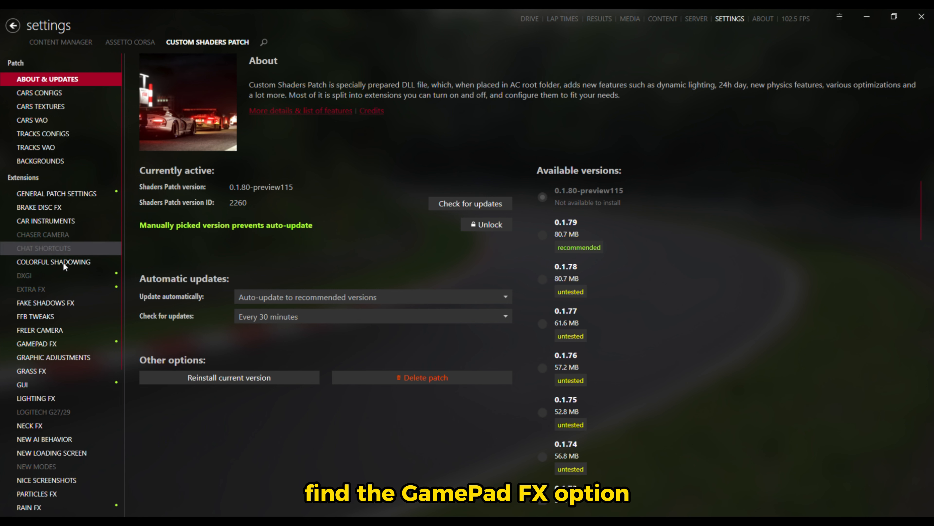
{"action": "mouse_move", "coordinate": [51, 346]}
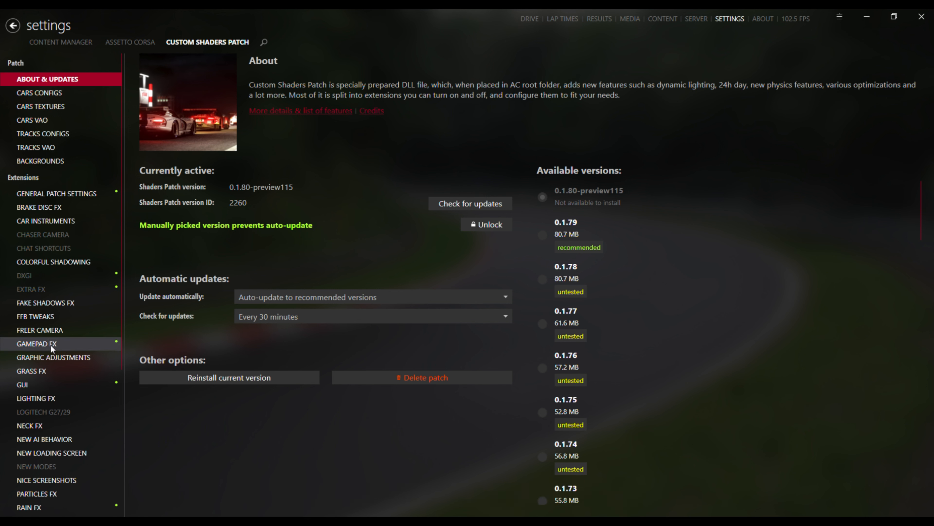
{"action": "left_click", "coordinate": [35, 343]}
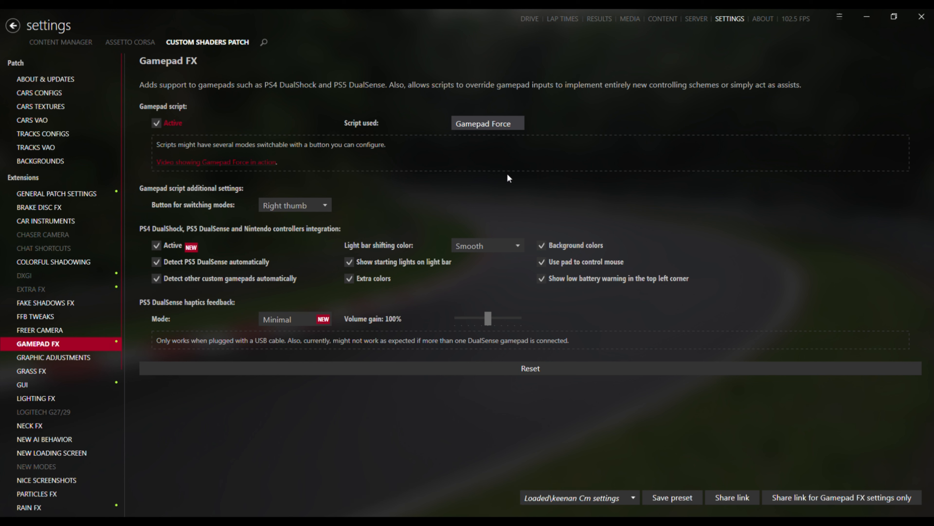
{"action": "mouse_move", "coordinate": [584, 164]}
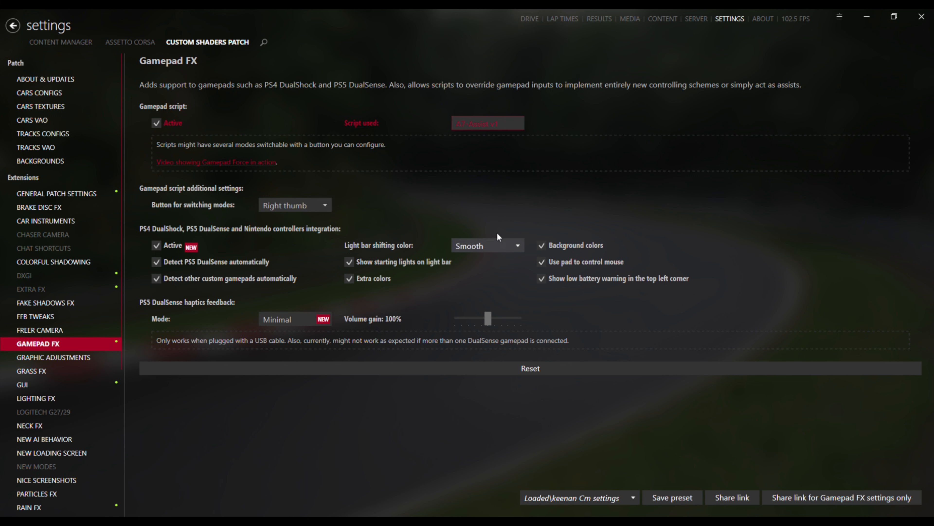
{"action": "left_click", "coordinate": [487, 123]}
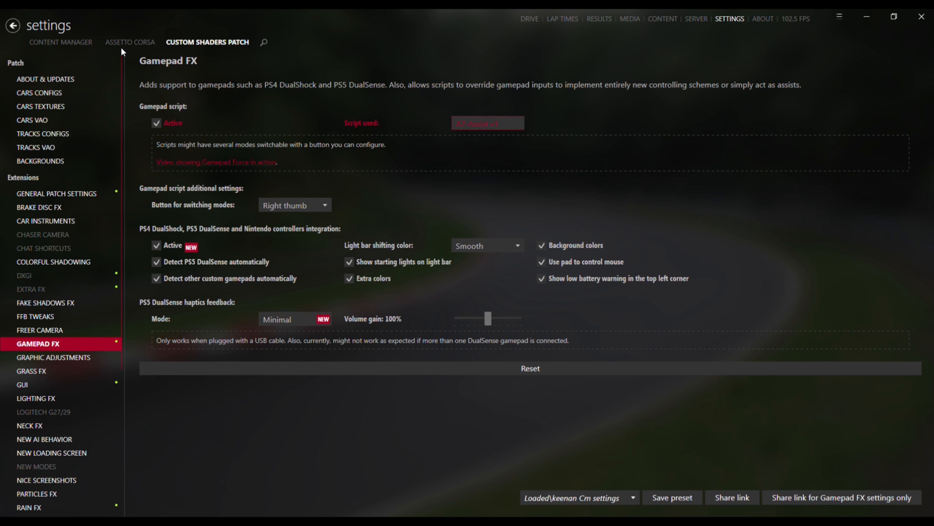
In Assetto Corsa Controls settings, lower the gamepad steering deadzone from 19.2% to 0%
{"action": "left_click", "coordinate": [129, 42]}
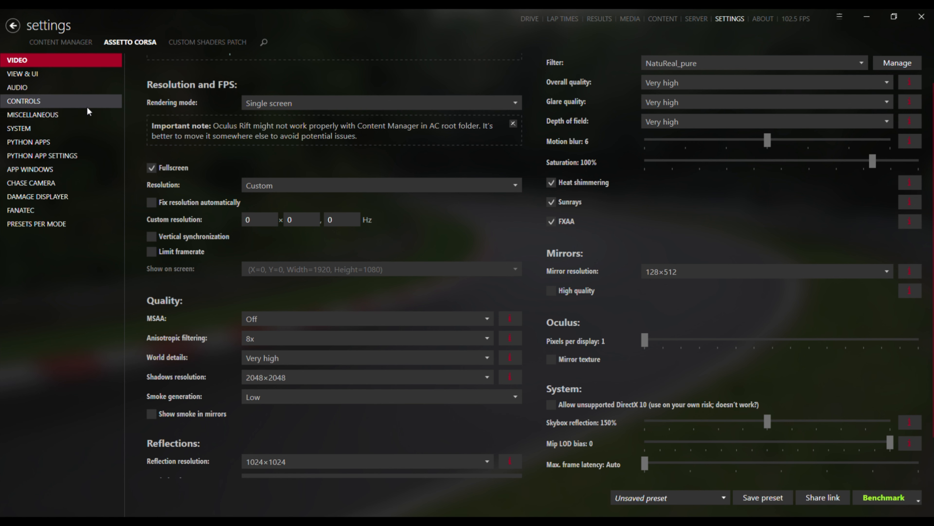
{"action": "left_click", "coordinate": [24, 101]}
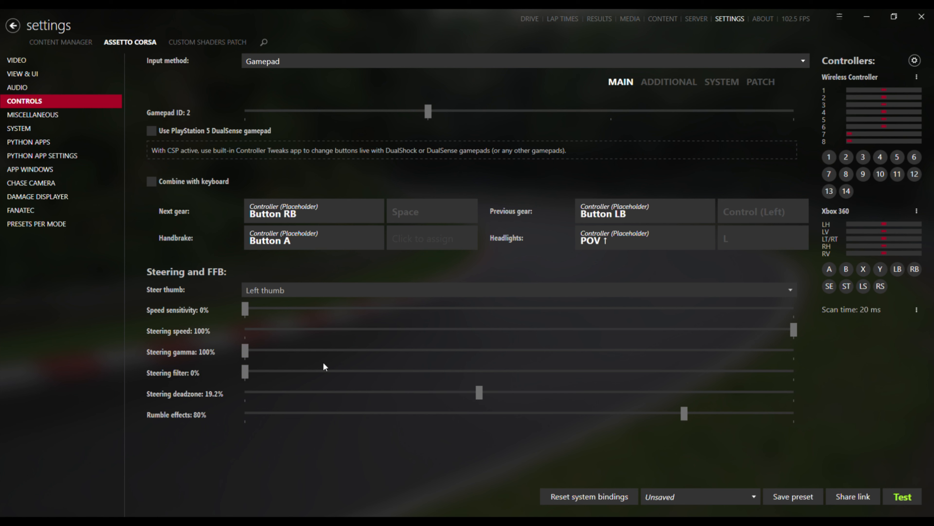
{"action": "left_click_drag", "start_coordinate": [480, 392], "coordinate": [244, 392]}
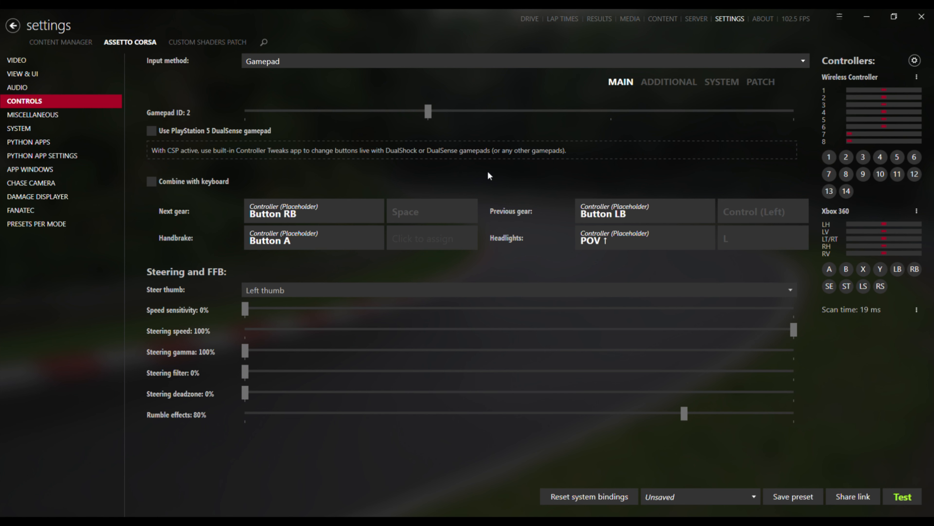
{"action": "mouse_move", "coordinate": [527, 25]}
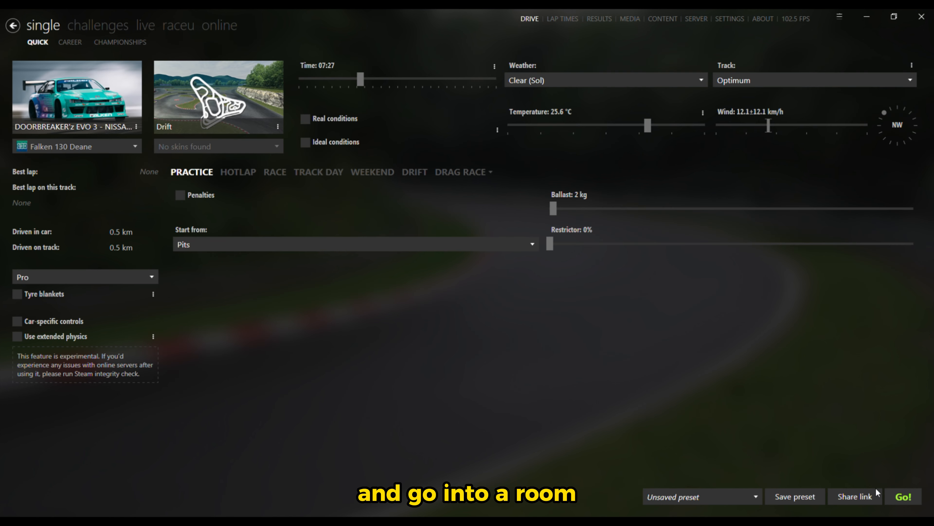
Launch the quick practice session via Go! and begin driving the Falken drift car on track
{"action": "left_click", "coordinate": [919, 496]}
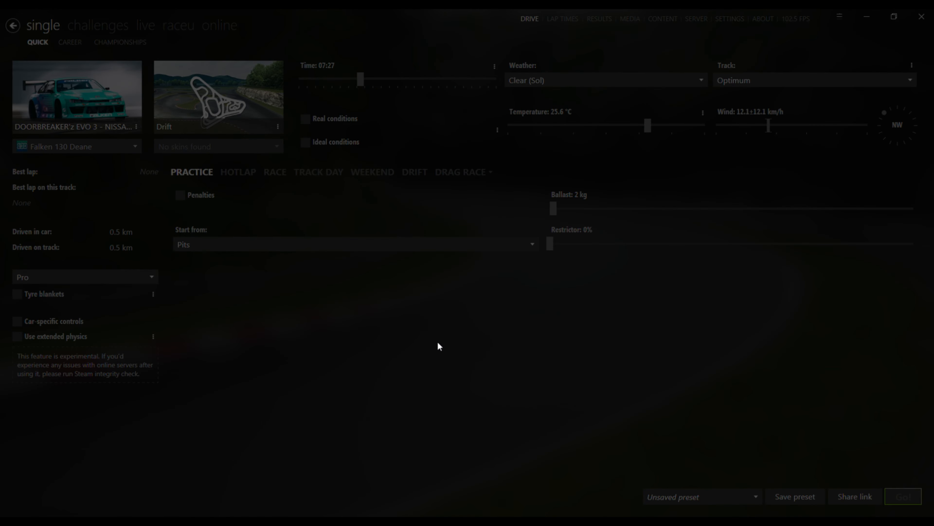
{"action": "left_click", "coordinate": [904, 496]}
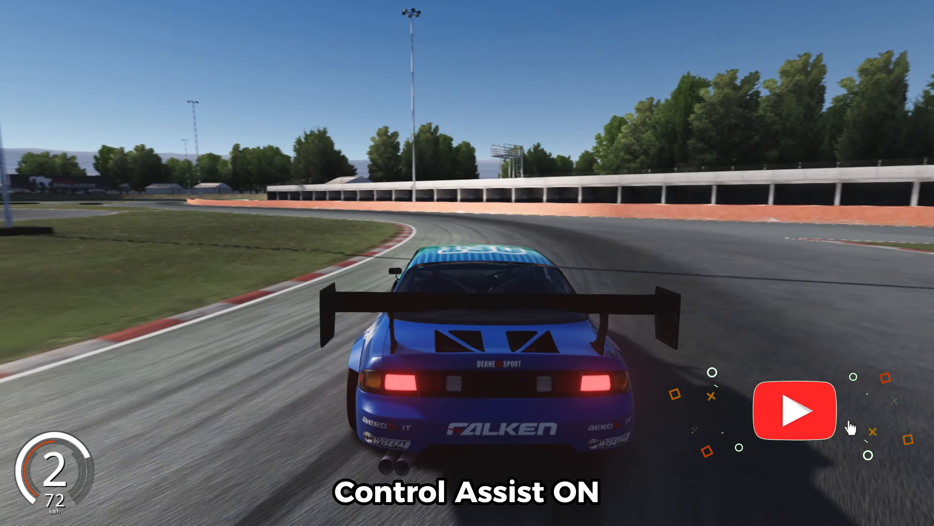
{"action": "left_click", "coordinate": [794, 409]}
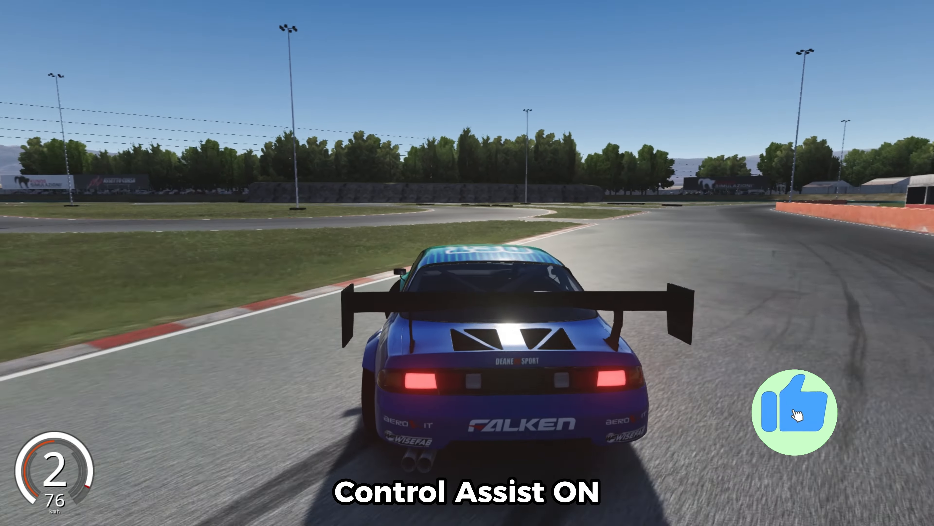